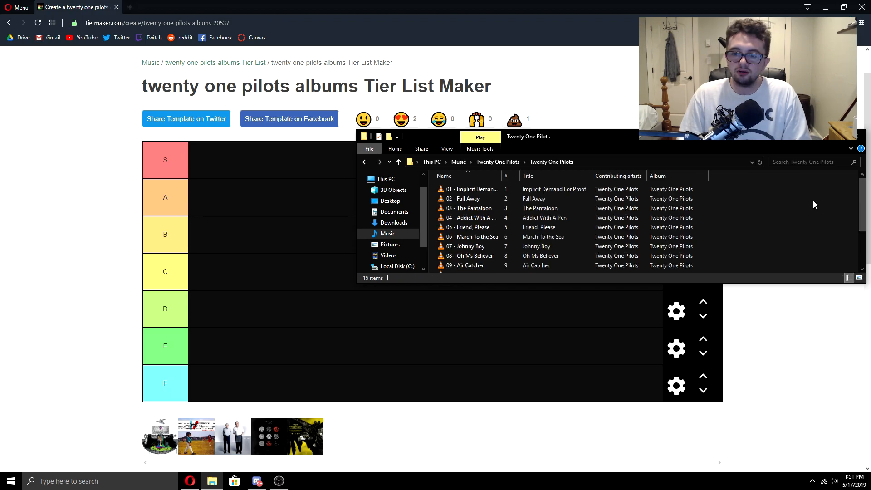
Step through Fall Away, Trapdoor and a track near the album's end, then put the folder away
{"action": "left_click", "coordinate": [471, 189]}
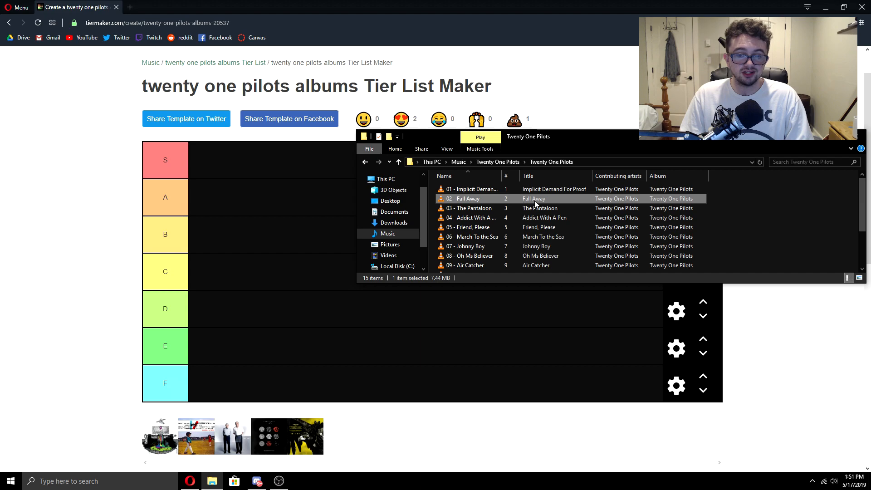
{"action": "mouse_move", "coordinate": [454, 198]}
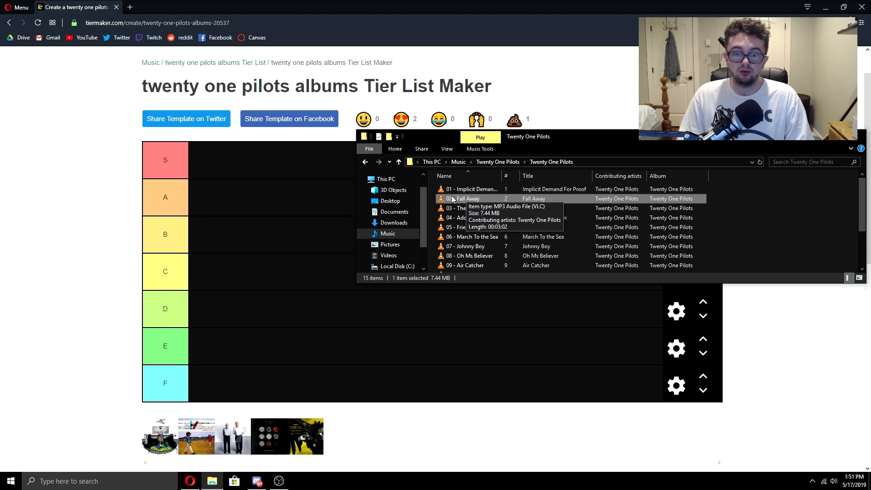
{"action": "mouse_move", "coordinate": [594, 205]}
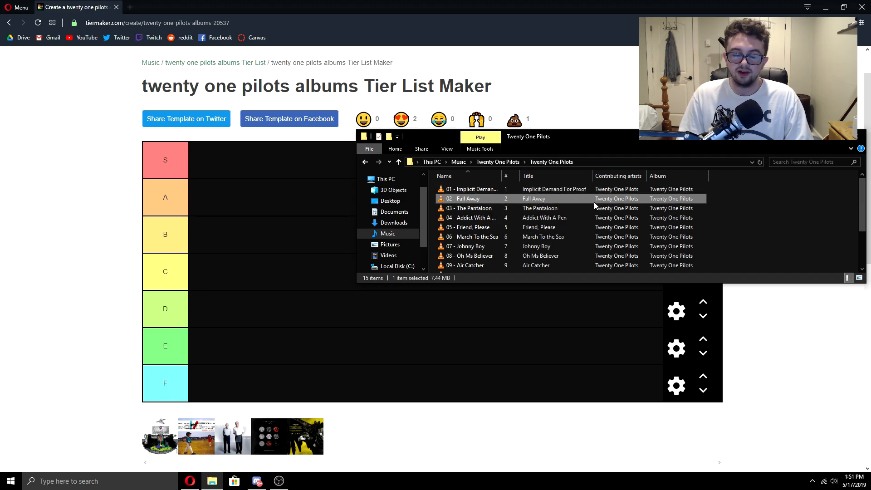
{"action": "mouse_move", "coordinate": [640, 205]}
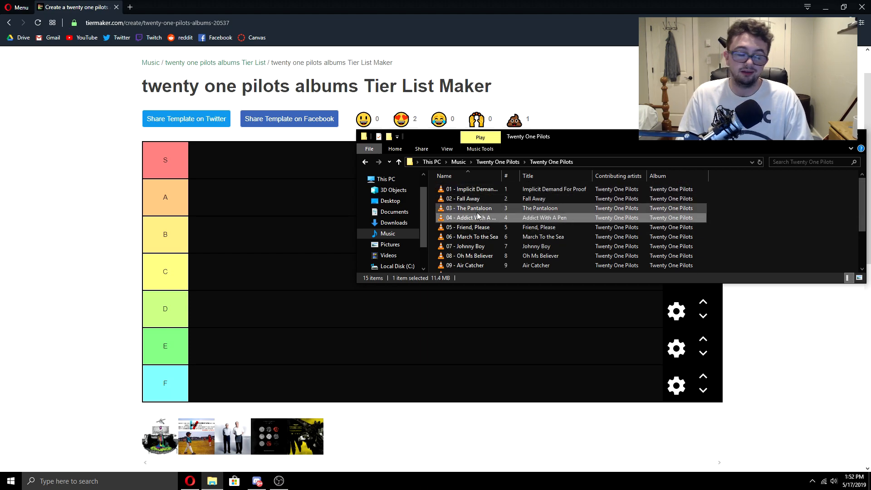
{"action": "mouse_move", "coordinate": [460, 218]}
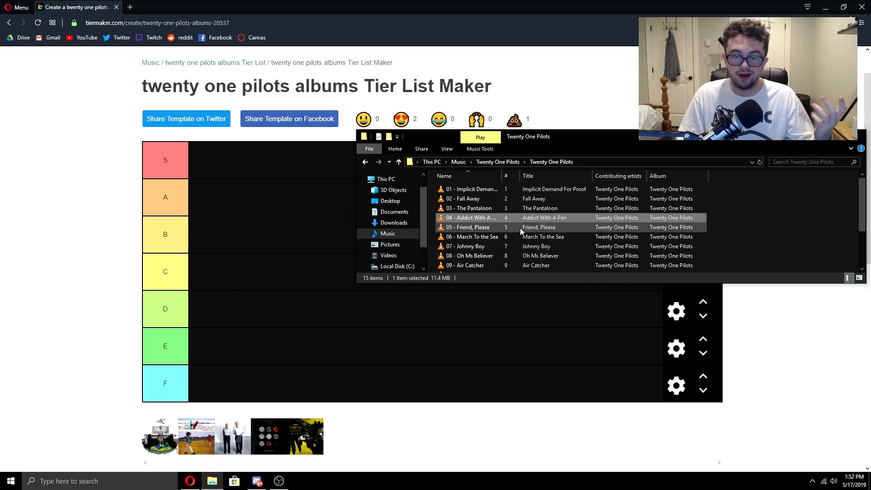
{"action": "scroll", "scroll_direction": "down", "scroll_amount": 3}
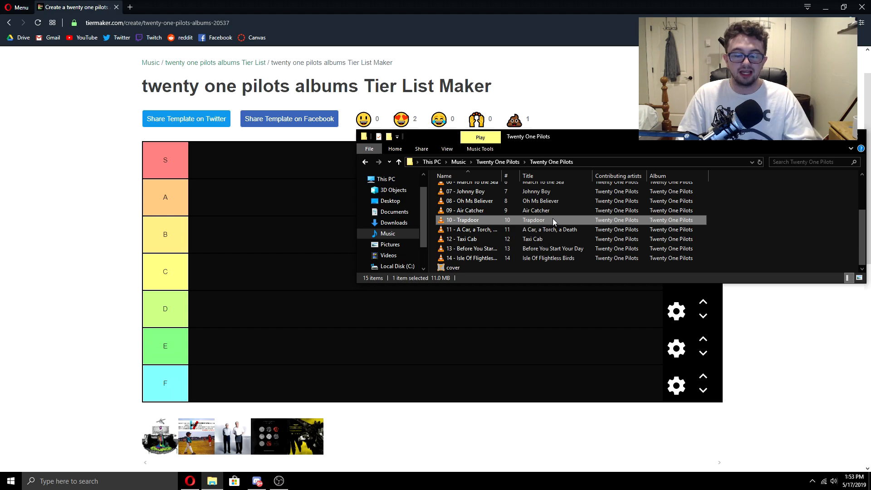
{"action": "left_click", "coordinate": [554, 229]}
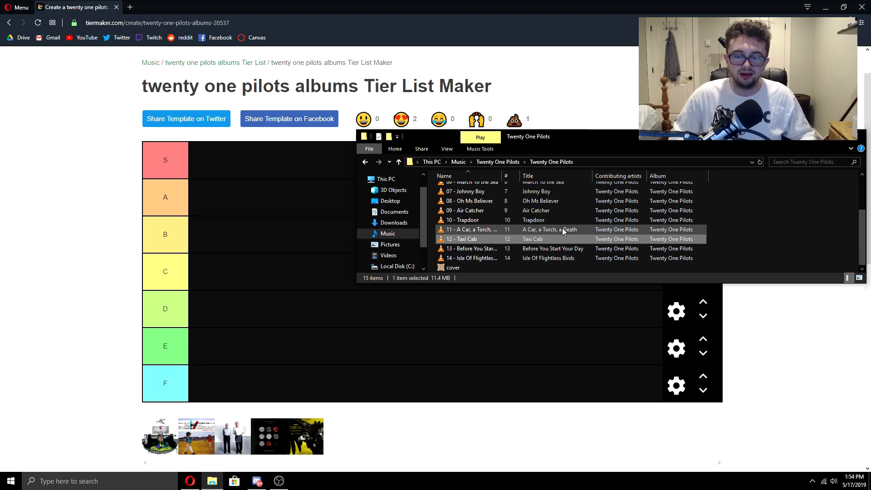
{"action": "mouse_move", "coordinate": [545, 233]}
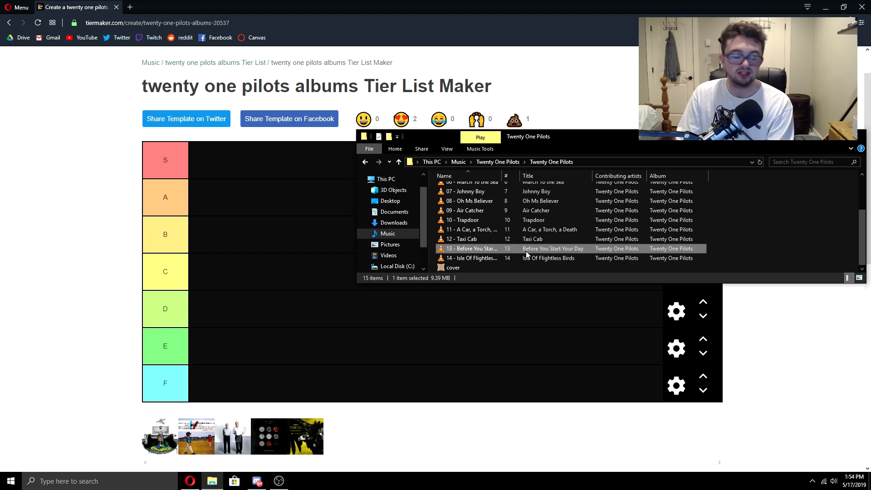
{"action": "left_click", "coordinate": [489, 257]}
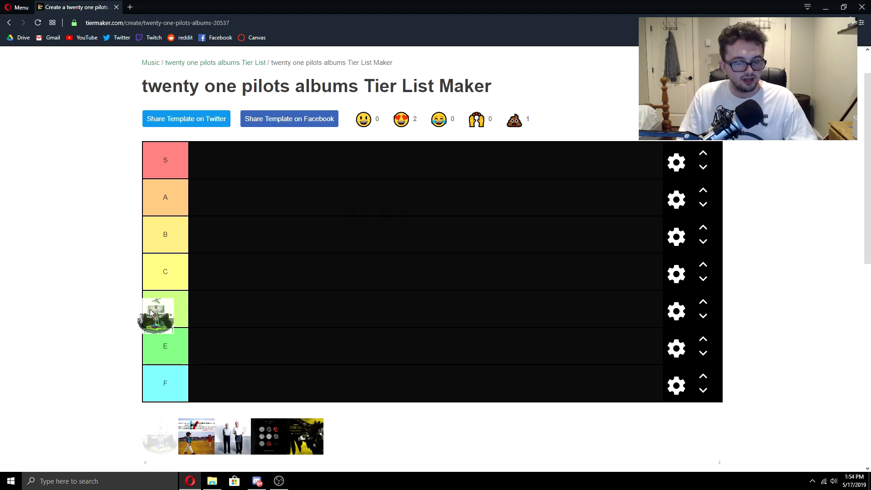
Try the building-on-grass cover in B and F before settling it in the E tier
{"action": "left_click_drag", "start_coordinate": [155, 311], "coordinate": [325, 233]}
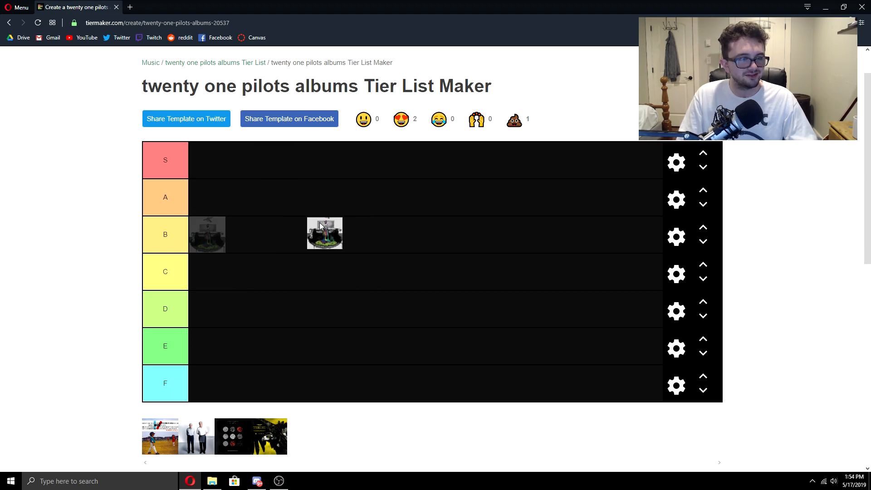
{"action": "left_click_drag", "start_coordinate": [325, 233], "coordinate": [286, 373]}
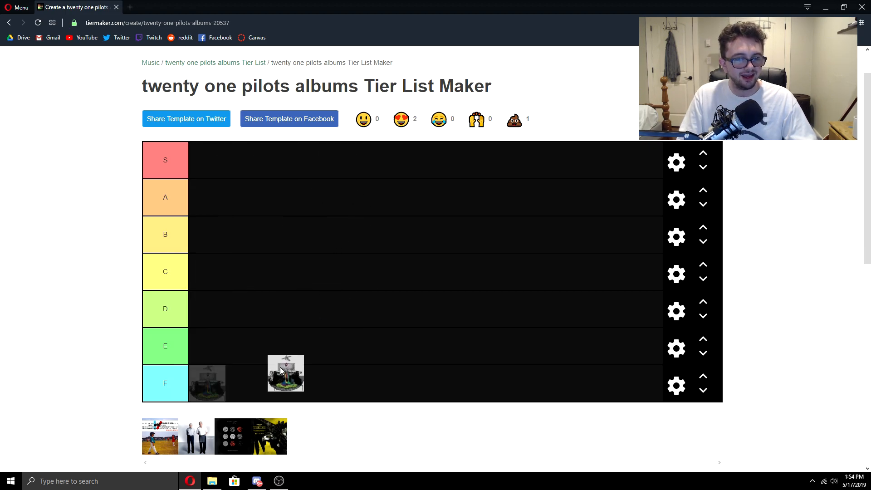
{"action": "left_click_drag", "start_coordinate": [286, 373], "coordinate": [207, 345]}
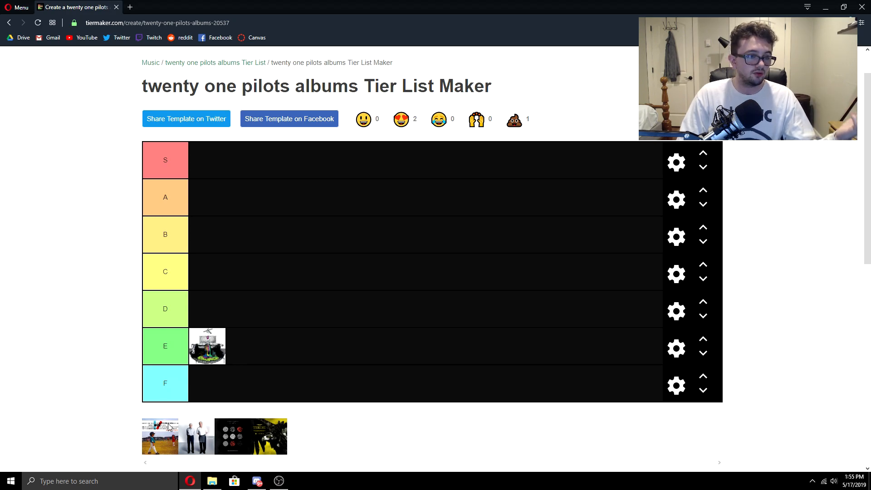
Restore the music folder window and select Ode To Sleep in Regional At Best
{"action": "left_click", "coordinate": [212, 481]}
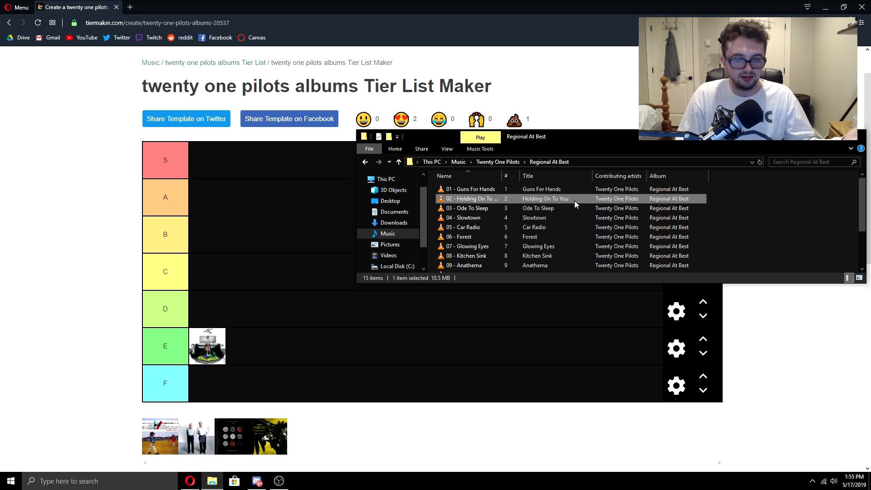
{"action": "left_click", "coordinate": [537, 208]}
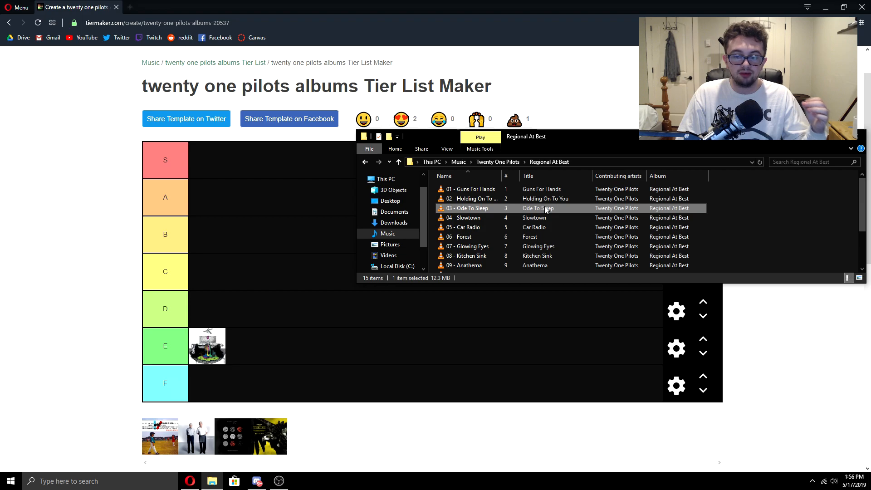
{"action": "mouse_move", "coordinate": [686, 209]}
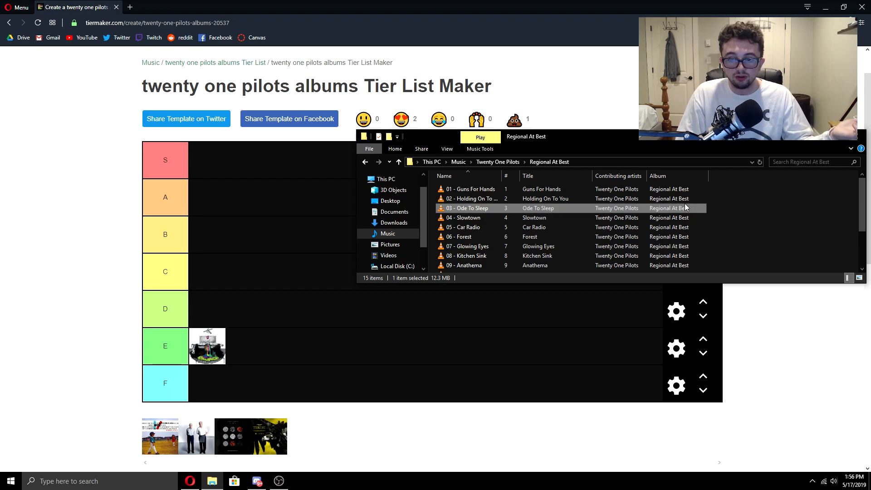
{"action": "mouse_move", "coordinate": [695, 217]}
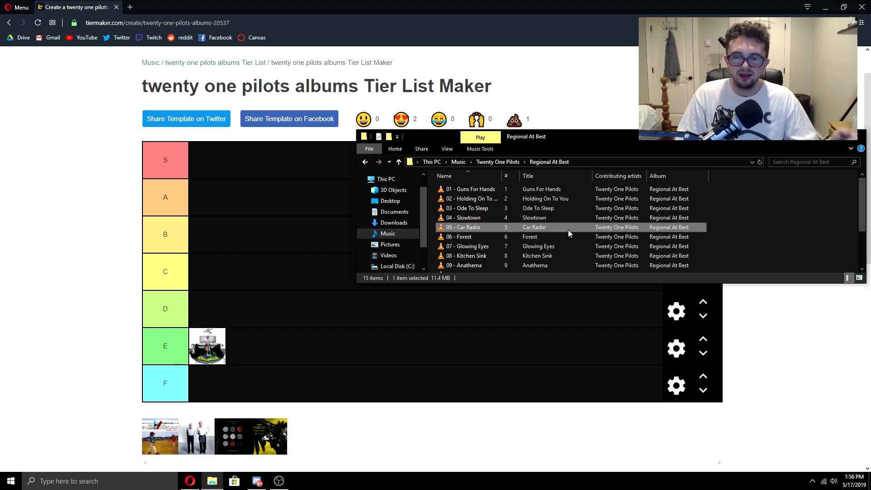
{"action": "scroll", "scroll_direction": "down", "scroll_amount": 3}
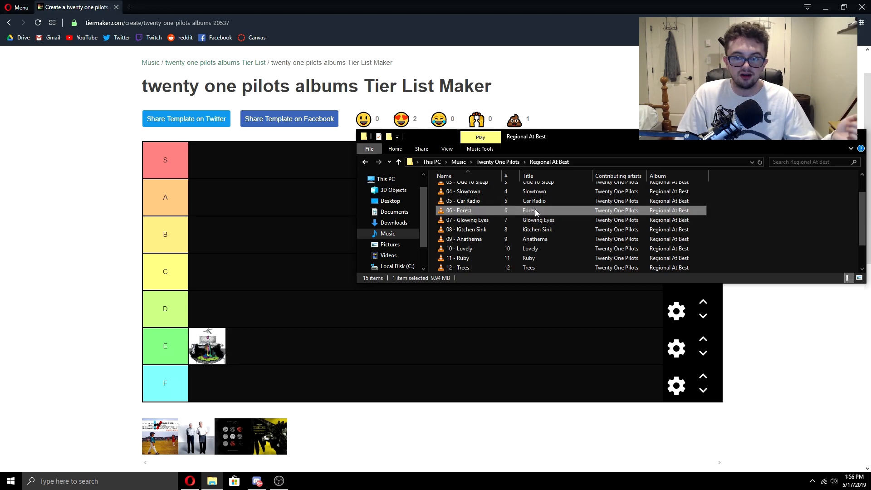
{"action": "left_click", "coordinate": [539, 219]}
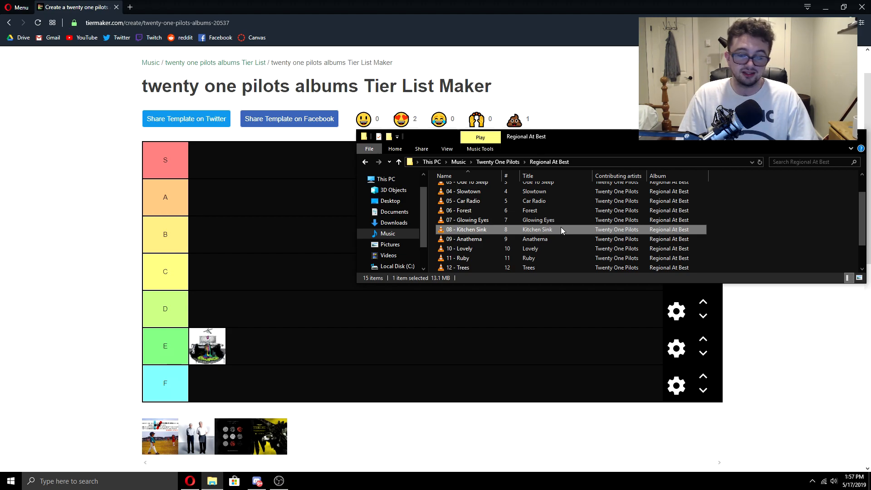
{"action": "left_click", "coordinate": [466, 239]}
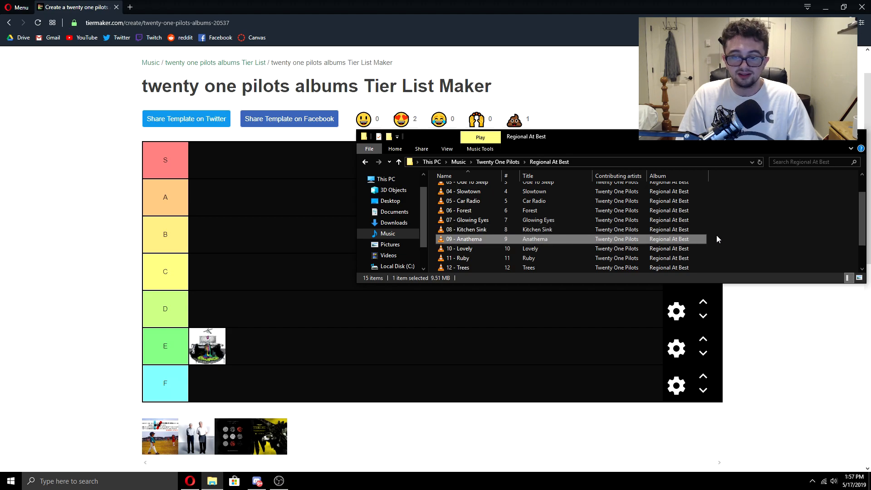
{"action": "scroll", "scroll_direction": "down", "scroll_amount": 3}
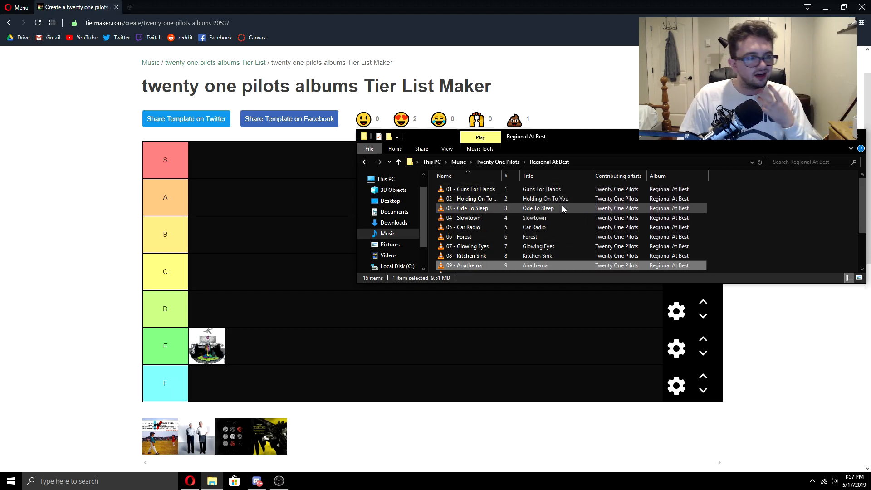
{"action": "scroll", "scroll_direction": "down", "scroll_amount": 3}
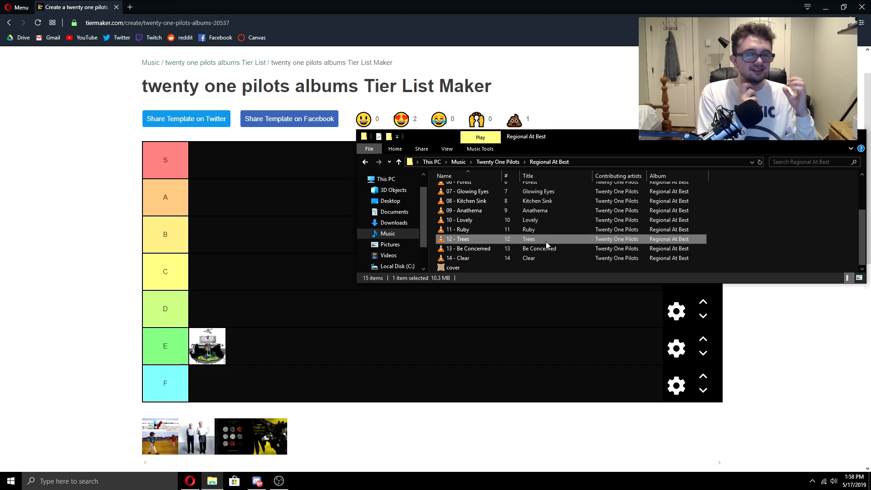
{"action": "mouse_move", "coordinate": [541, 240]}
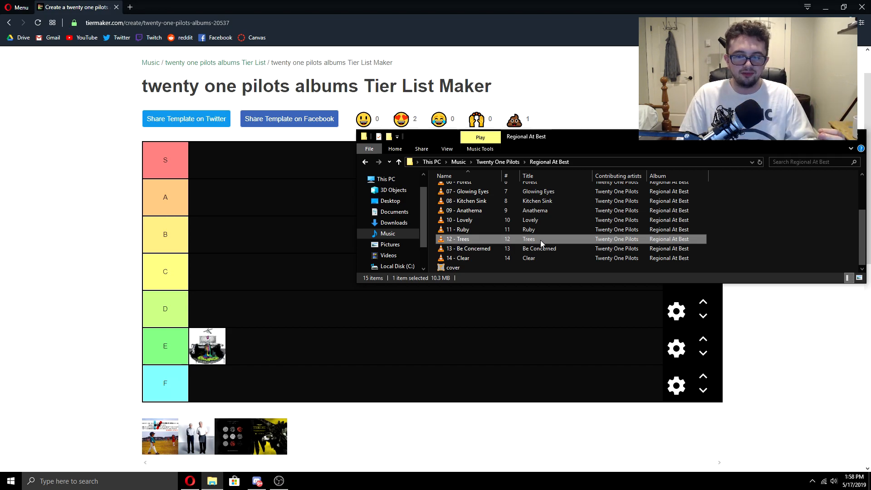
{"action": "left_click", "coordinate": [468, 248]}
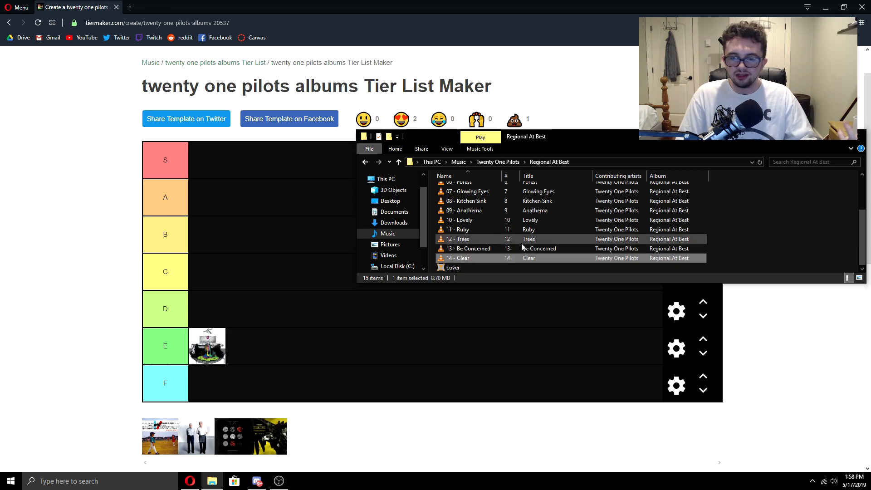
{"action": "left_click", "coordinate": [468, 248]}
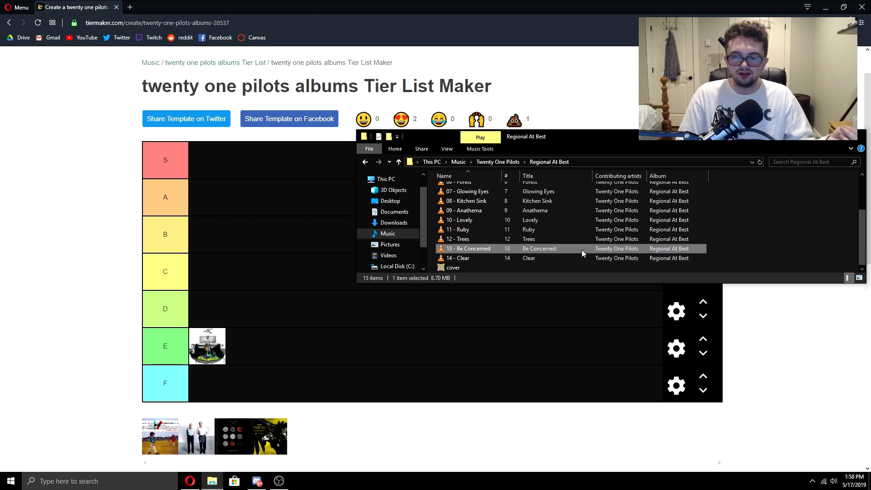
{"action": "left_click", "coordinate": [466, 258]}
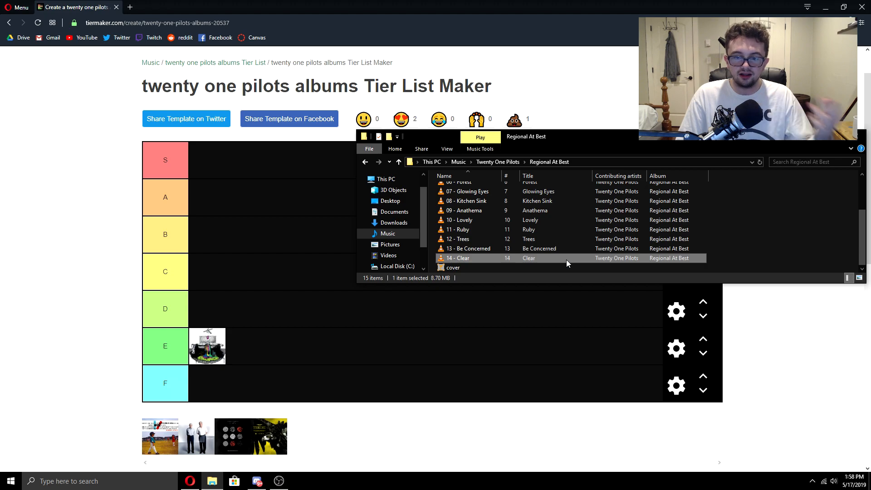
{"action": "left_click", "coordinate": [468, 247]}
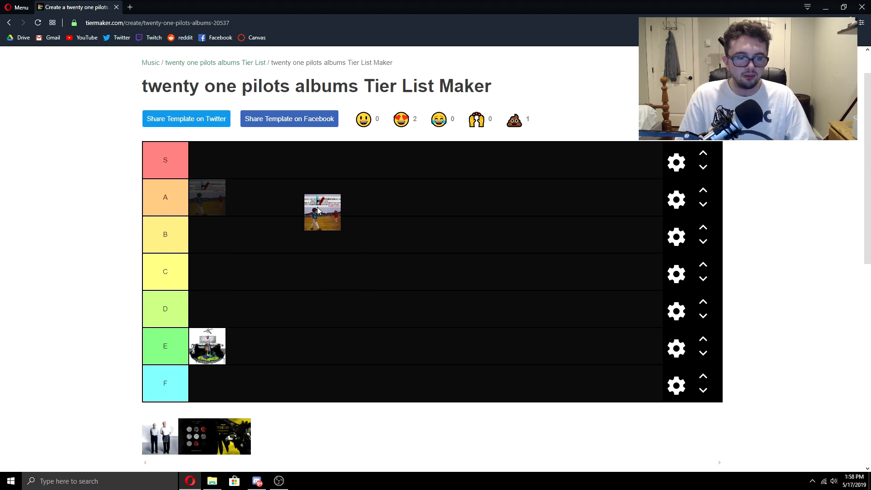
Place the sandy-field Regional At Best cover in B and bring the music folder back up
{"action": "left_click_drag", "start_coordinate": [322, 211], "coordinate": [207, 234]}
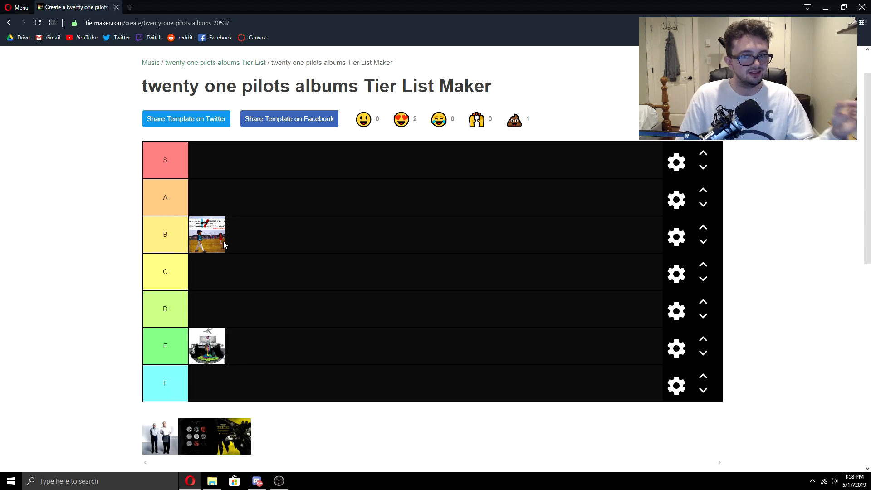
{"action": "mouse_move", "coordinate": [211, 408]}
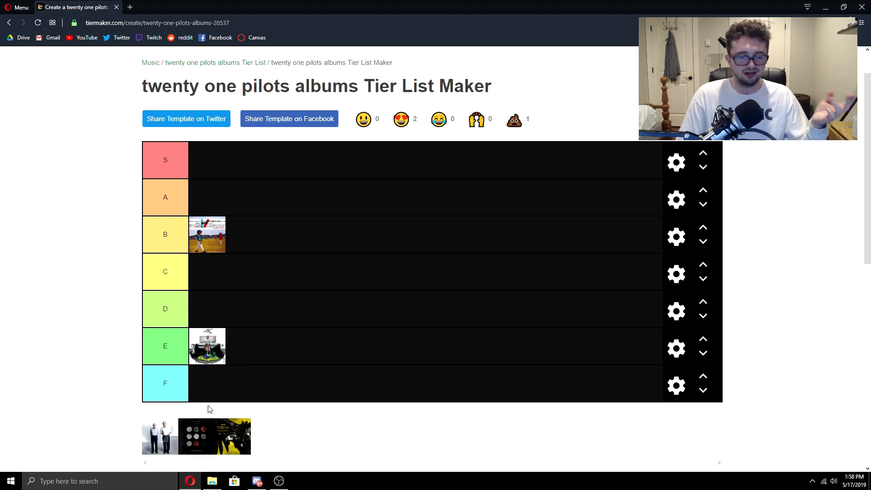
{"action": "left_click", "coordinate": [212, 481]}
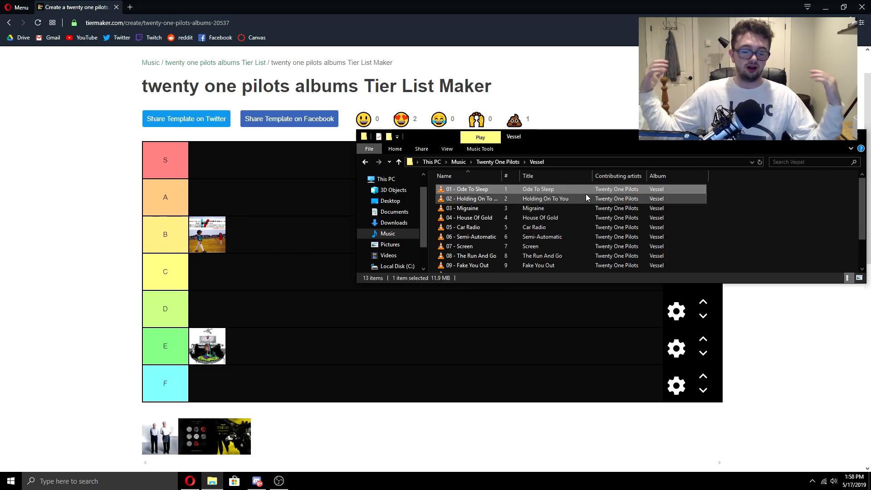
{"action": "mouse_move", "coordinate": [555, 201]}
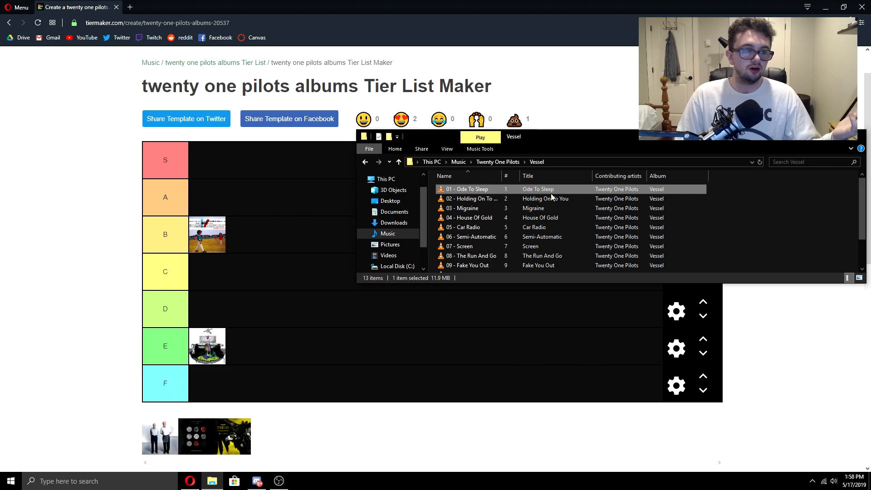
Step through Vessel's Ode To Sleep, Holding On To You, Car Radio, Screen and Truce
{"action": "left_click", "coordinate": [545, 199]}
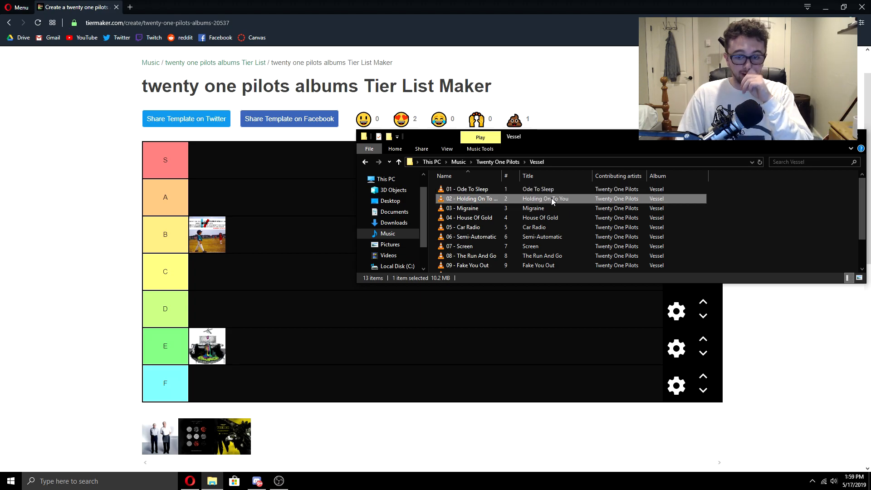
{"action": "left_click", "coordinate": [533, 208]}
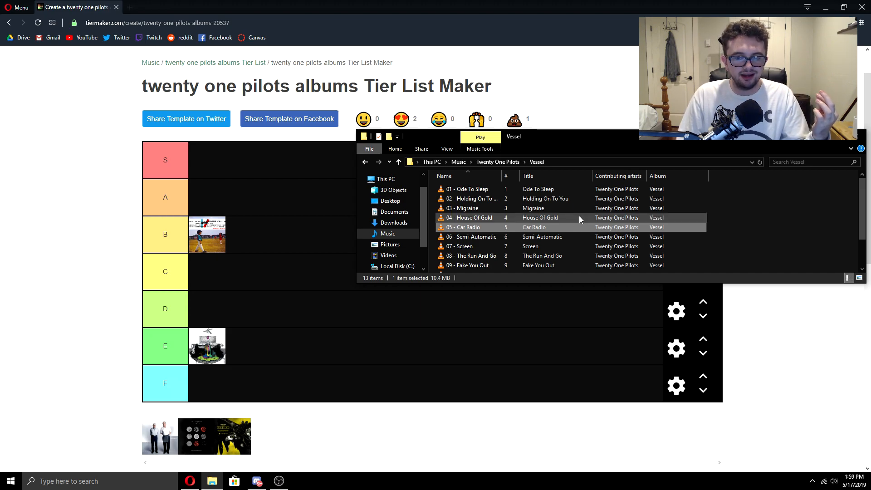
{"action": "left_click", "coordinate": [533, 226]}
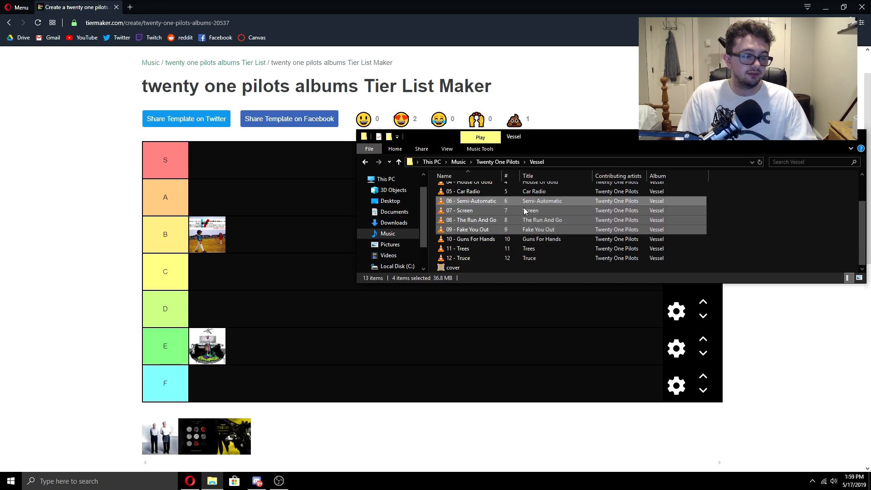
{"action": "left_click", "coordinate": [539, 230]}
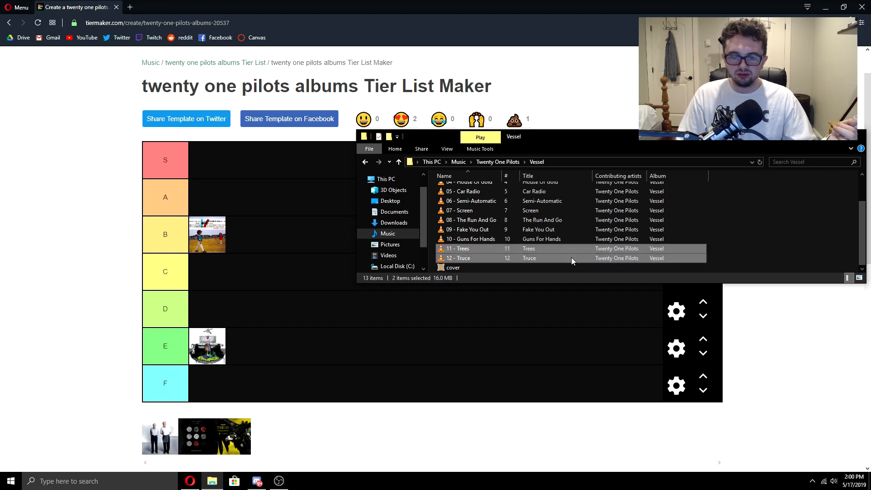
{"action": "left_click", "coordinate": [484, 258]}
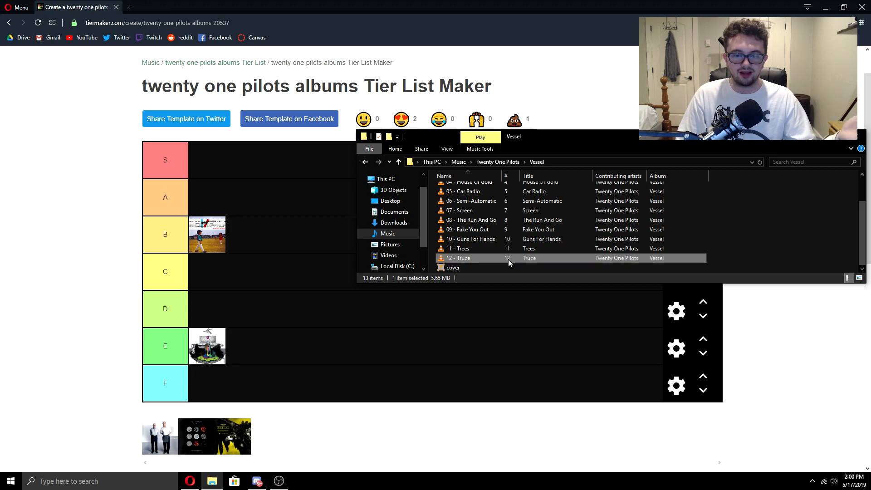
{"action": "mouse_move", "coordinate": [386, 285]}
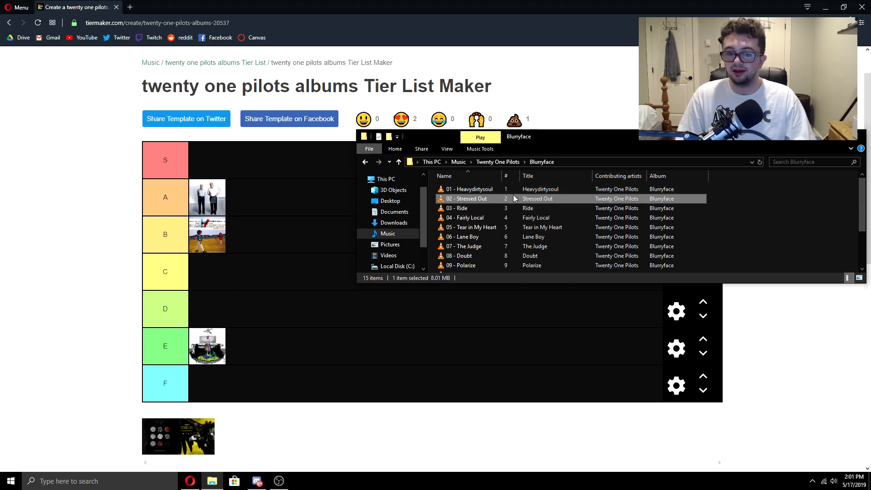
Select the Blurryface tracks Stressed Out and Fairly Local
{"action": "left_click", "coordinate": [476, 208]}
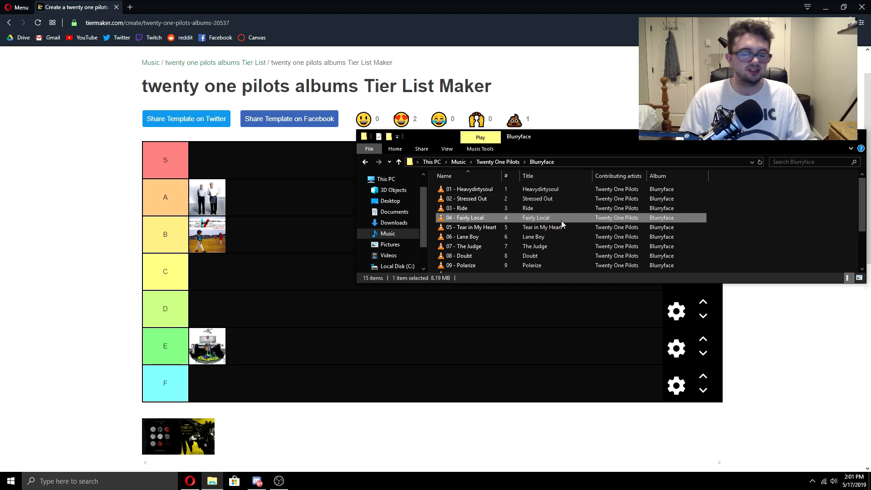
{"action": "left_click", "coordinate": [472, 227]}
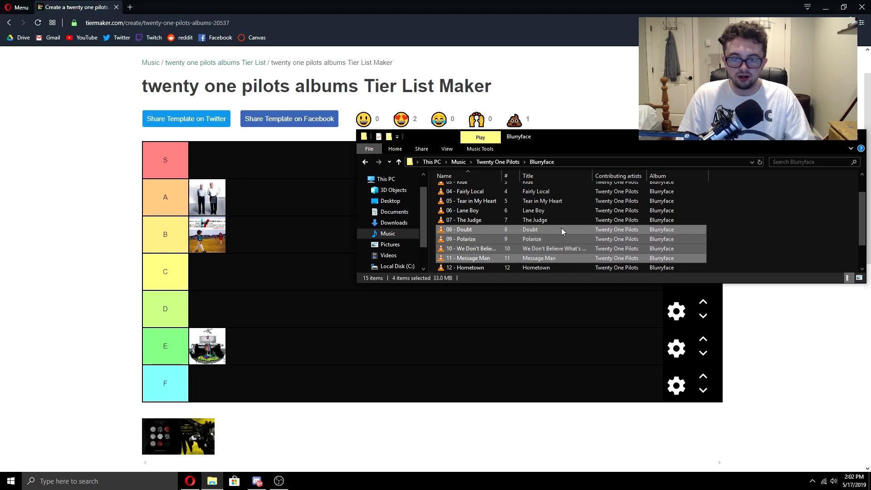
Finish with Not Today, place the dotted Blurryface cover in B, and return to the album folders
{"action": "left_click", "coordinate": [529, 228]}
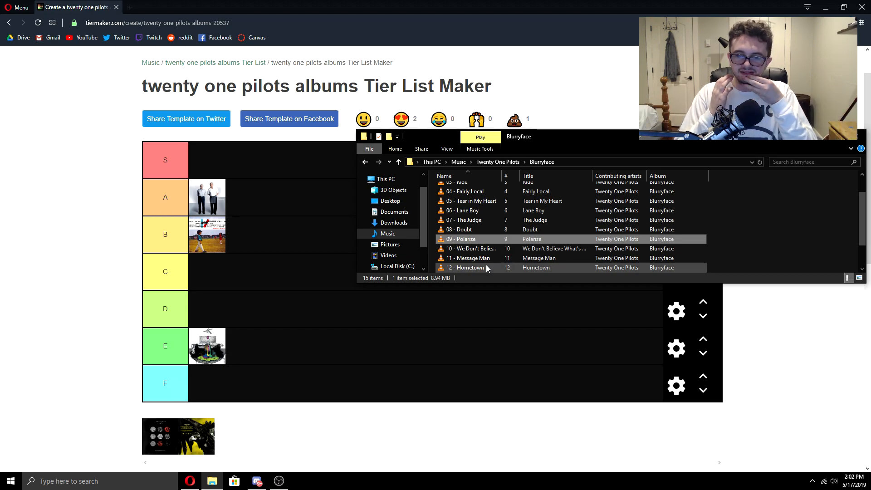
{"action": "mouse_move", "coordinate": [497, 268]}
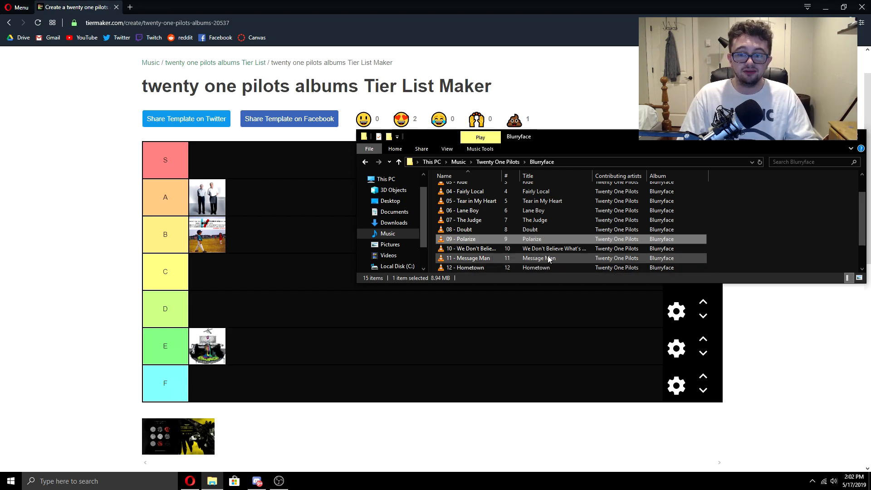
{"action": "scroll", "scroll_direction": "down", "scroll_amount": 3}
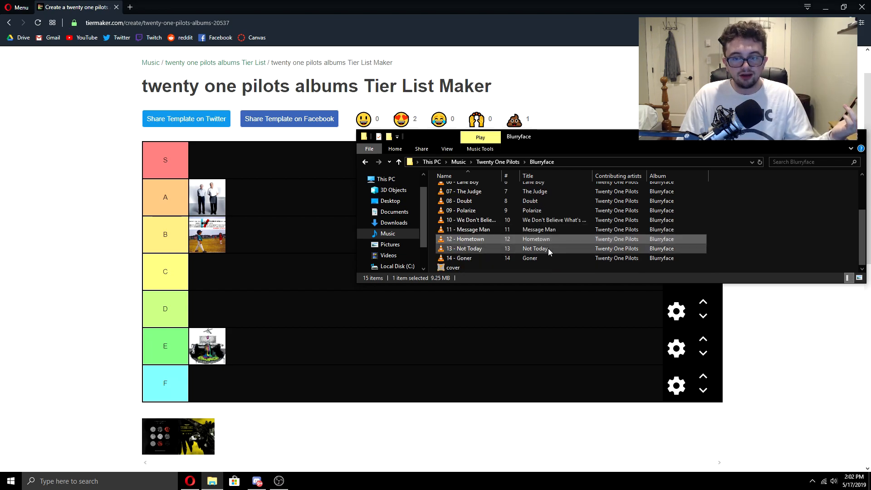
{"action": "left_click", "coordinate": [477, 258]}
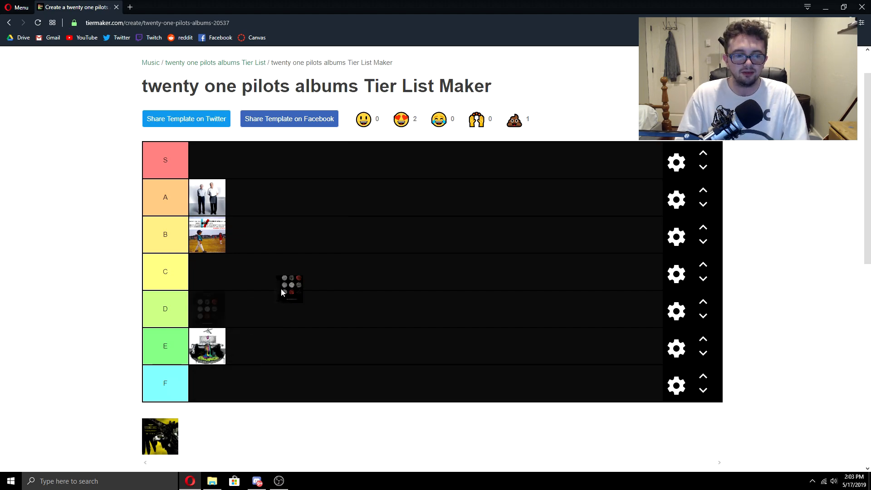
{"action": "left_click_drag", "start_coordinate": [289, 289], "coordinate": [243, 234]}
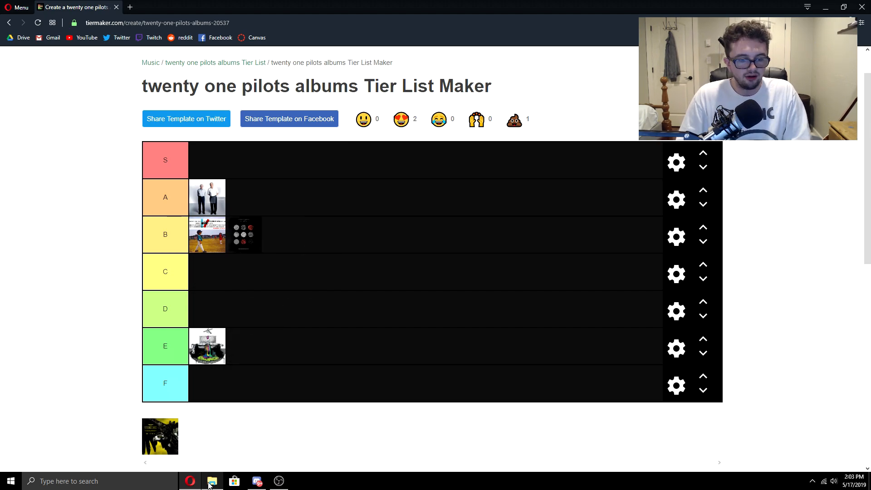
{"action": "left_click", "coordinate": [212, 481]}
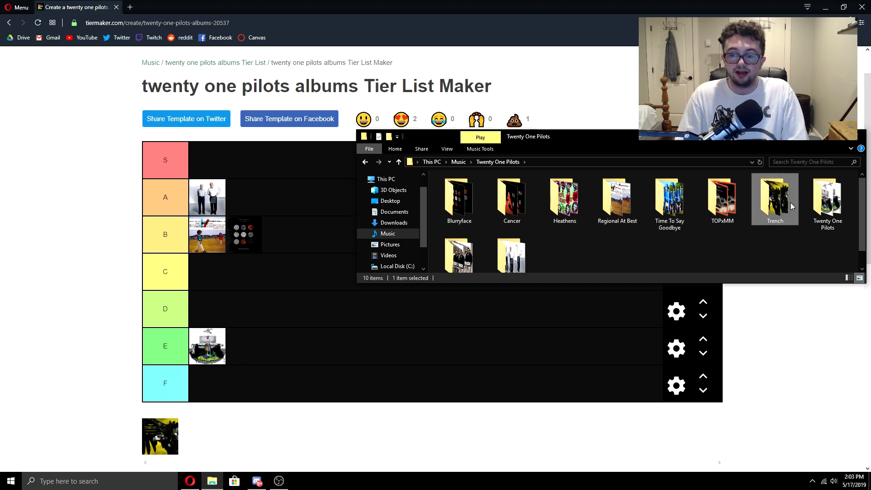
{"action": "double_click", "coordinate": [775, 197]}
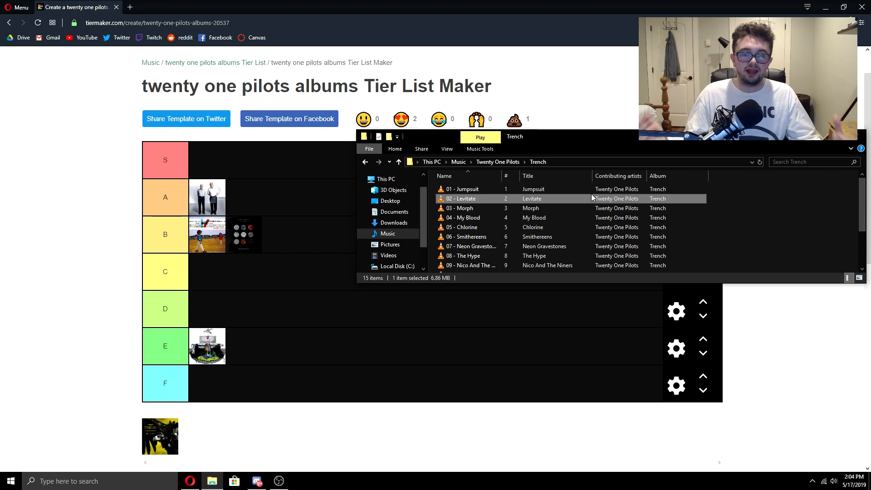
{"action": "mouse_move", "coordinate": [582, 198]}
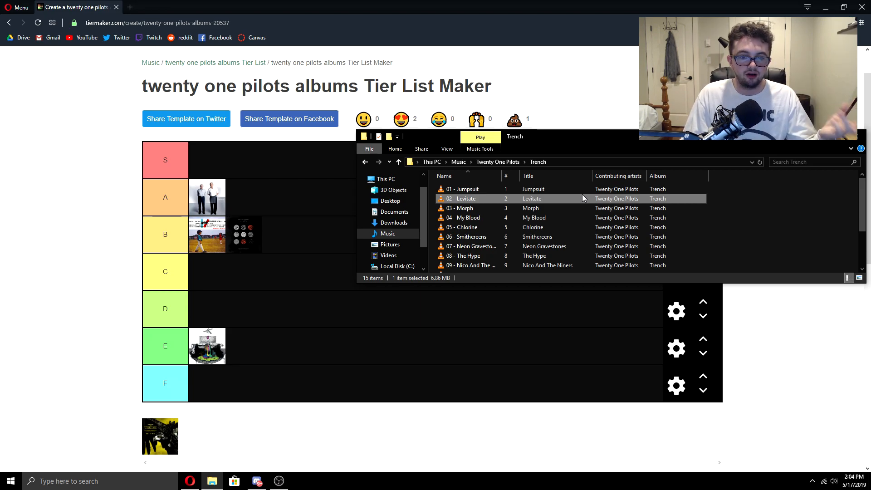
{"action": "left_click", "coordinate": [461, 207]}
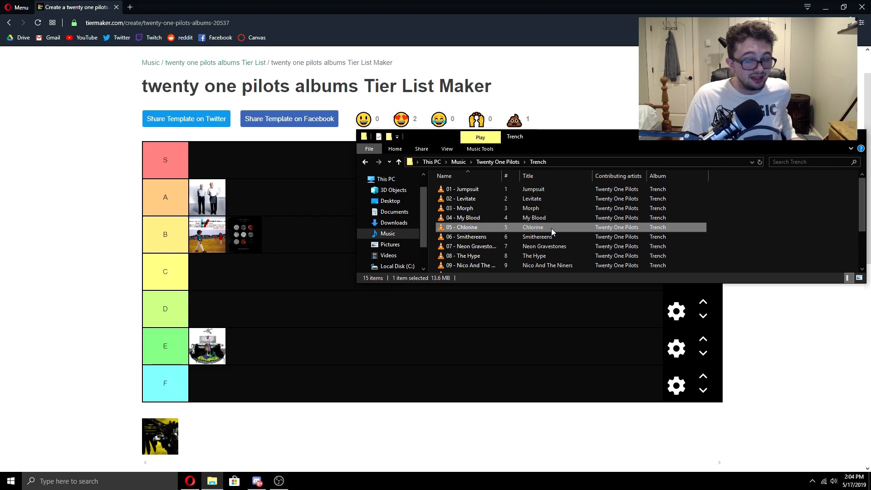
{"action": "mouse_move", "coordinate": [546, 236]}
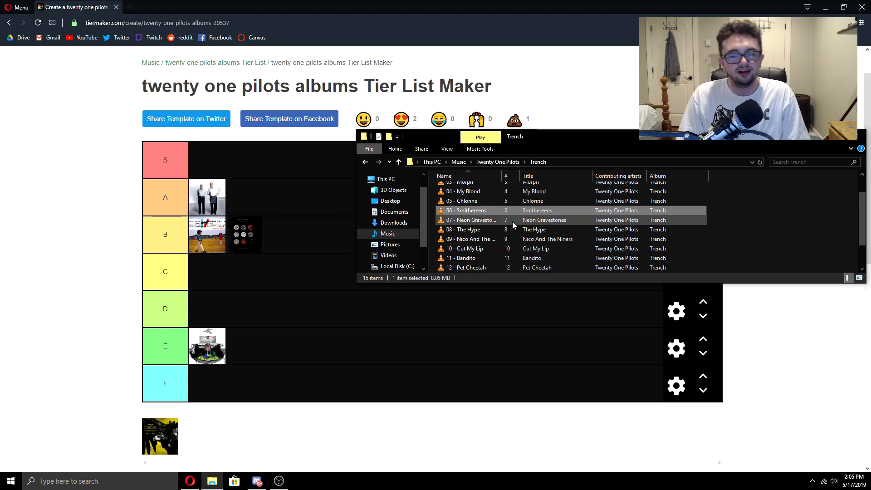
{"action": "left_click", "coordinate": [470, 220]}
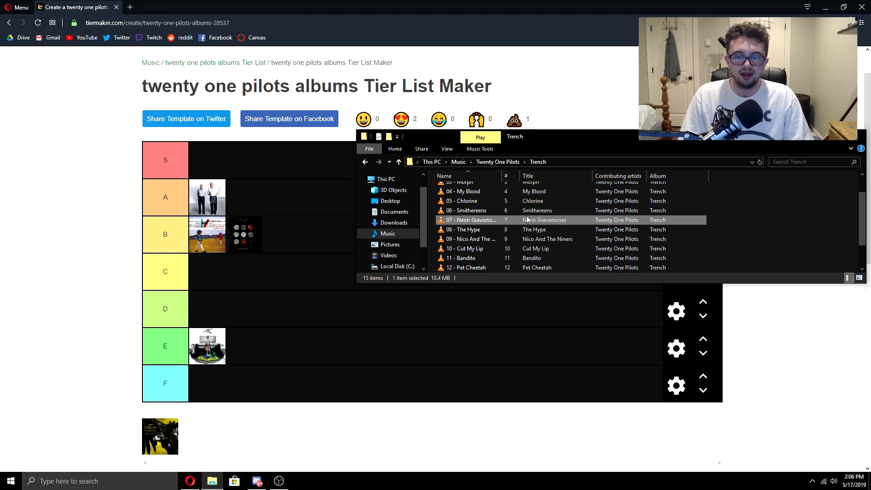
{"action": "mouse_move", "coordinate": [570, 225]}
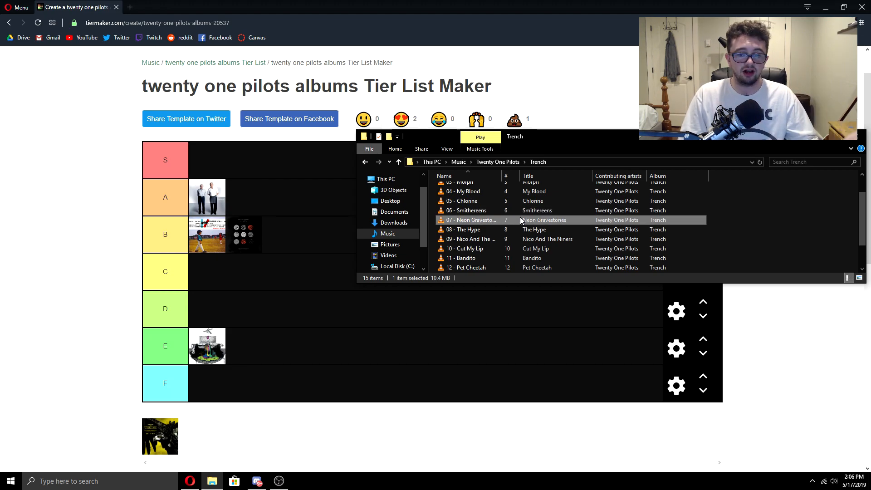
{"action": "left_click", "coordinate": [534, 229]}
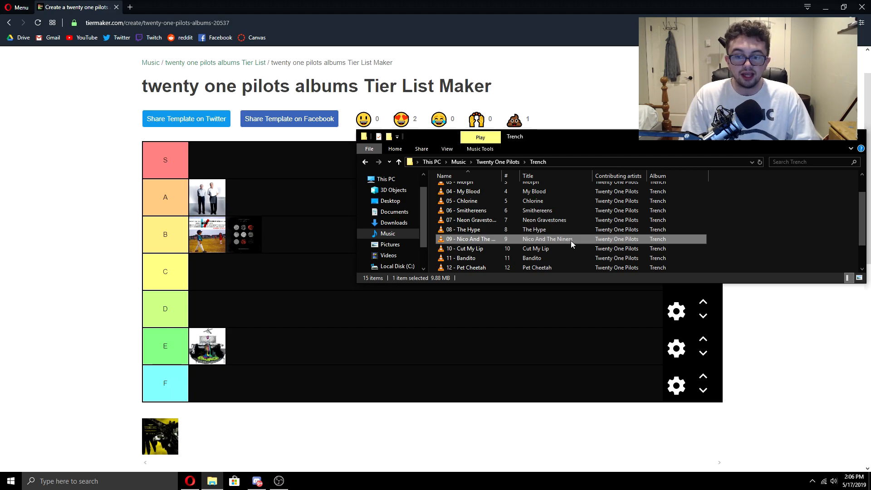
{"action": "scroll", "scroll_direction": "down", "scroll_amount": 3}
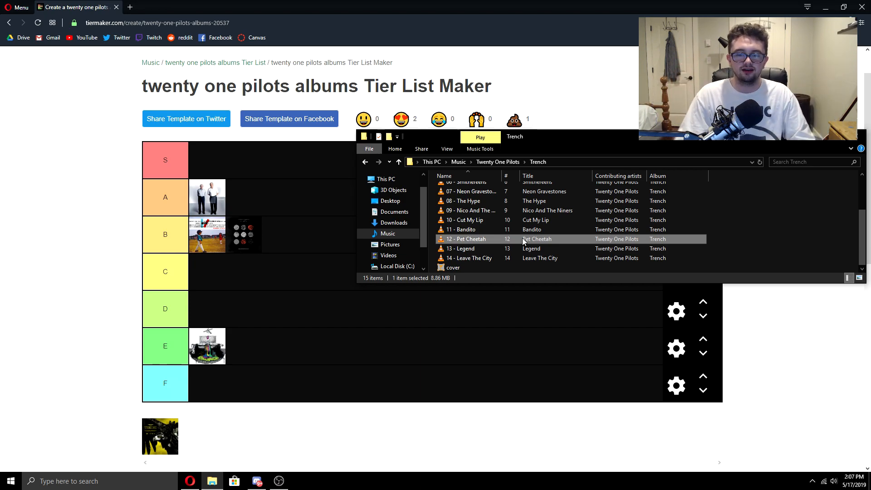
{"action": "left_click", "coordinate": [460, 249]}
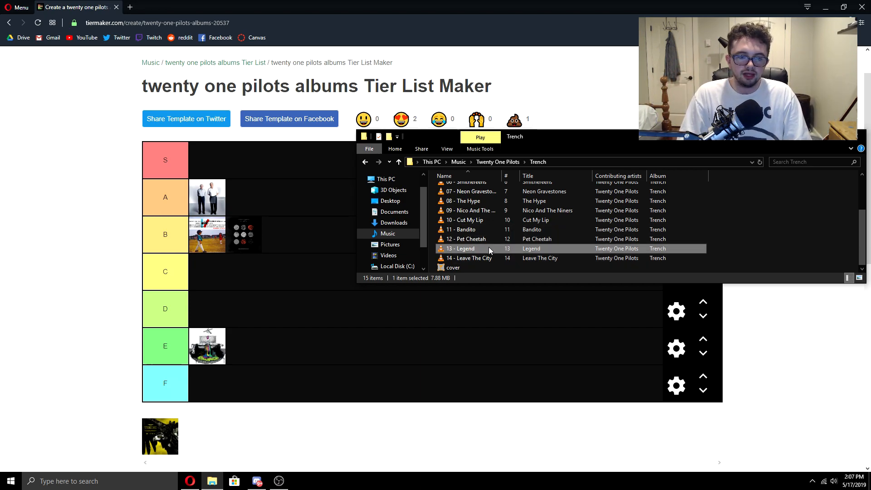
{"action": "mouse_move", "coordinate": [488, 249]}
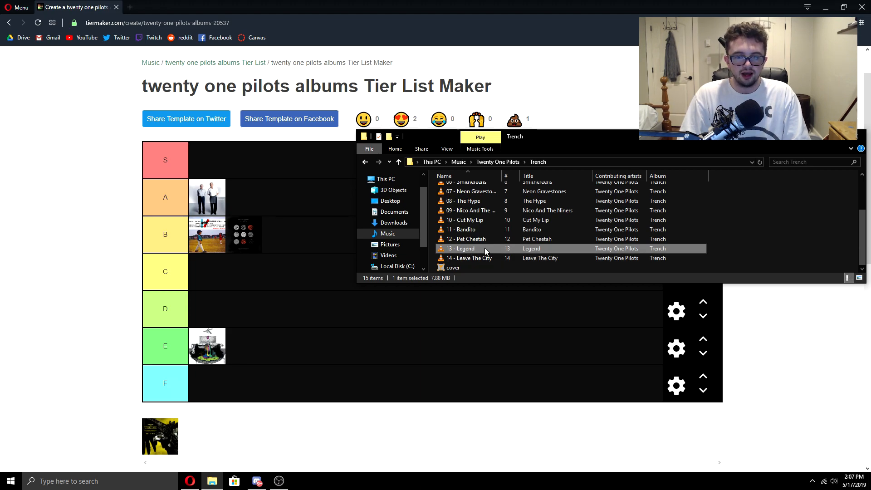
{"action": "left_click", "coordinate": [713, 253]}
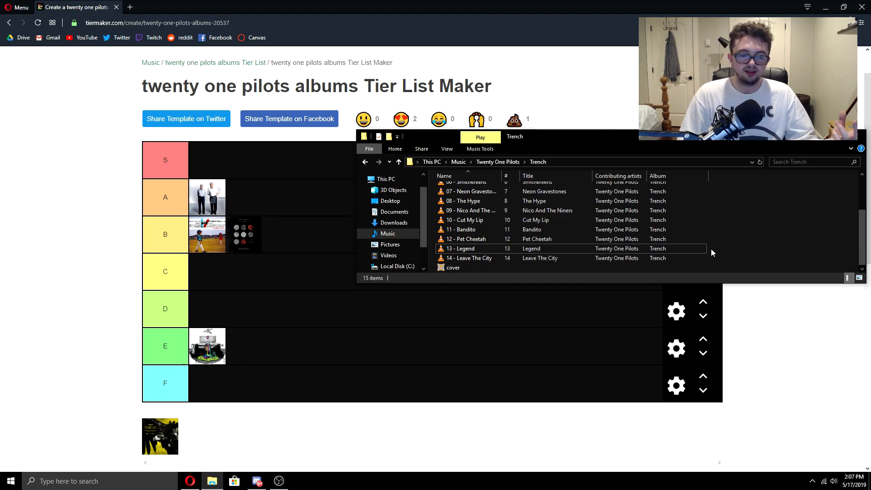
Revisit Legend and Pet Cheetah, dismissing the context menu, then put the file window away
{"action": "right_click", "coordinate": [461, 248]}
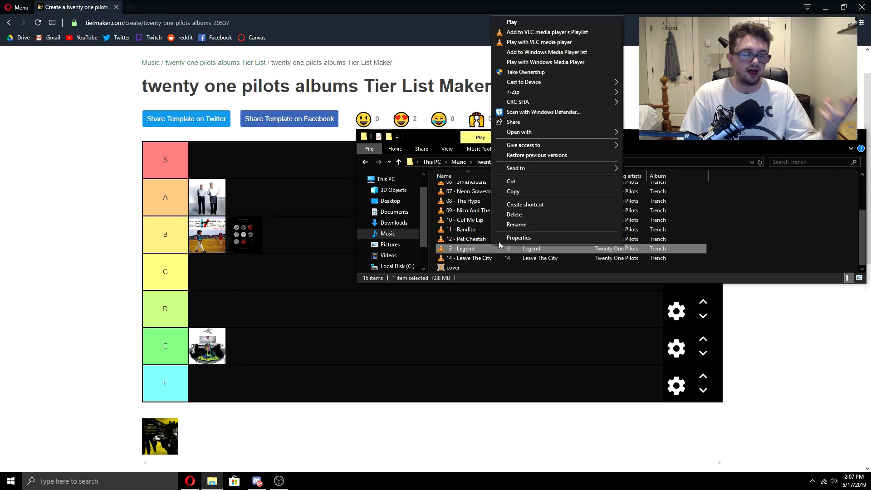
{"action": "left_click", "coordinate": [740, 254]}
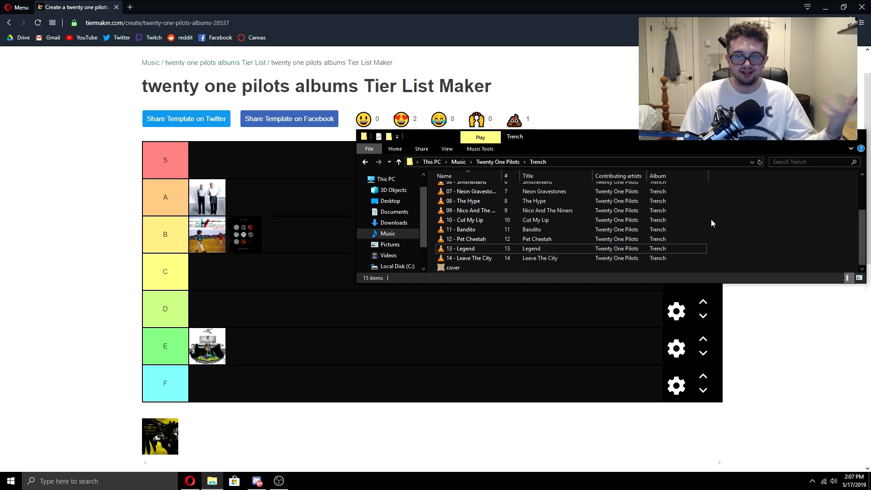
{"action": "left_click", "coordinate": [466, 247]}
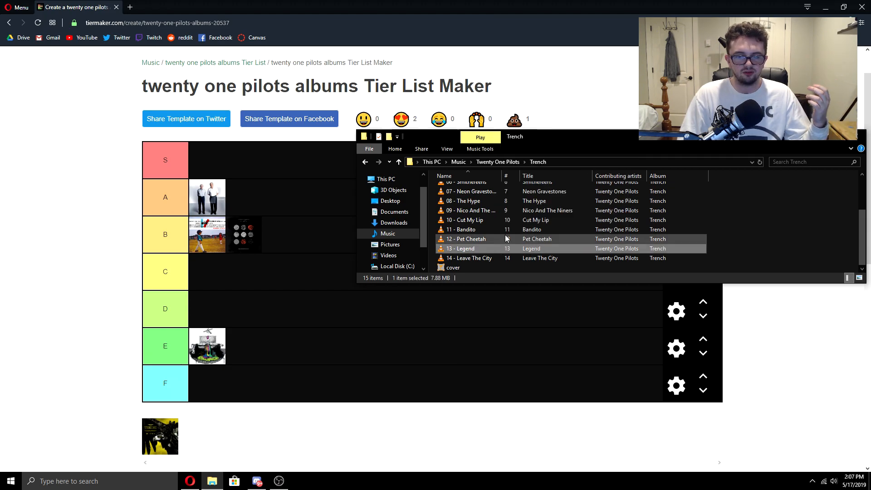
{"action": "left_click", "coordinate": [467, 239]}
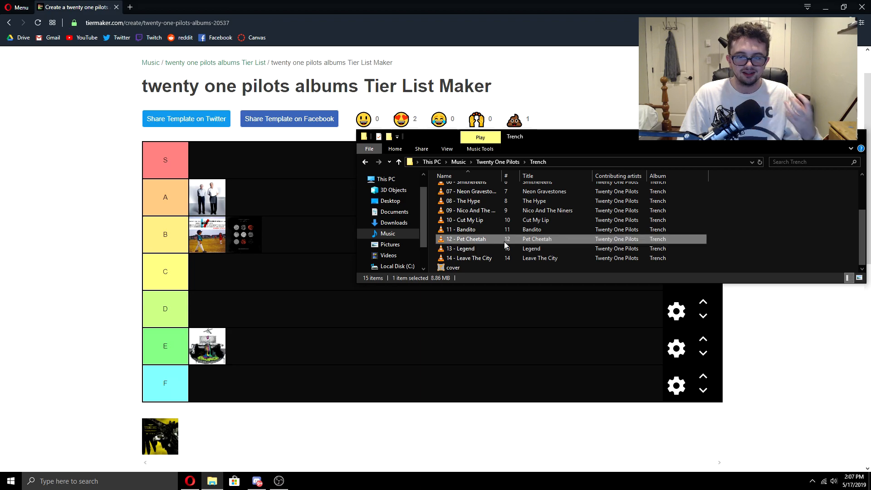
{"action": "left_click", "coordinate": [461, 248]}
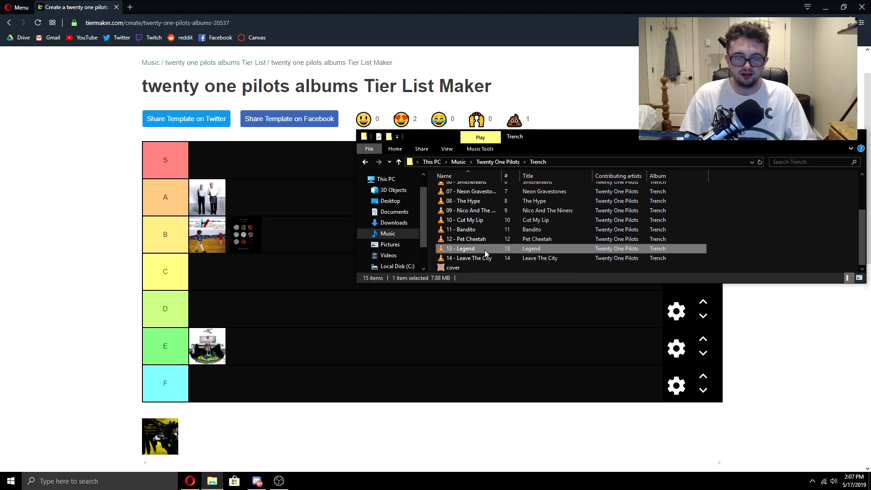
{"action": "left_click", "coordinate": [469, 258]}
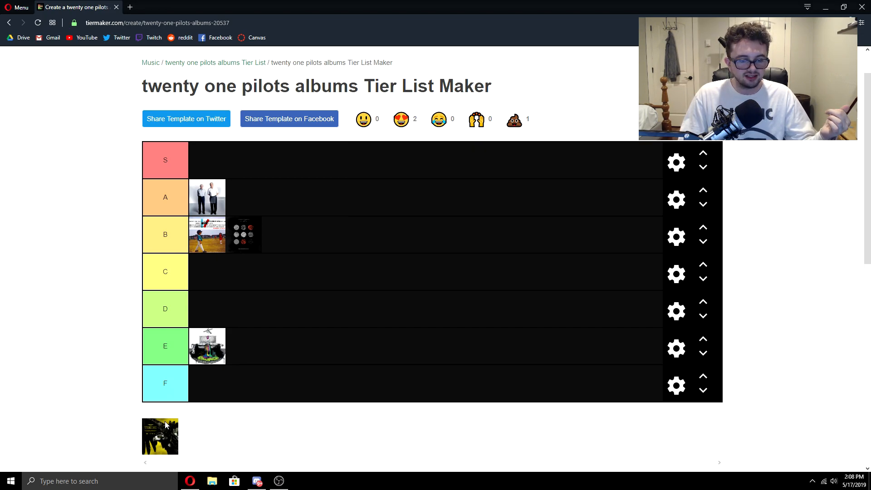
Place Trench in B, drop the dotted Blurryface cover to C, and raise Vessel to S
{"action": "left_click_drag", "start_coordinate": [159, 437], "coordinate": [422, 288]}
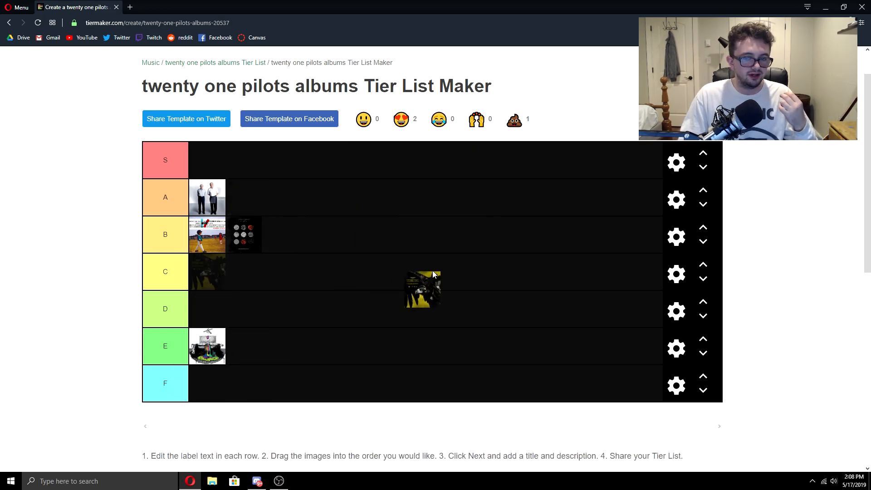
{"action": "left_click_drag", "start_coordinate": [422, 288], "coordinate": [328, 254]}
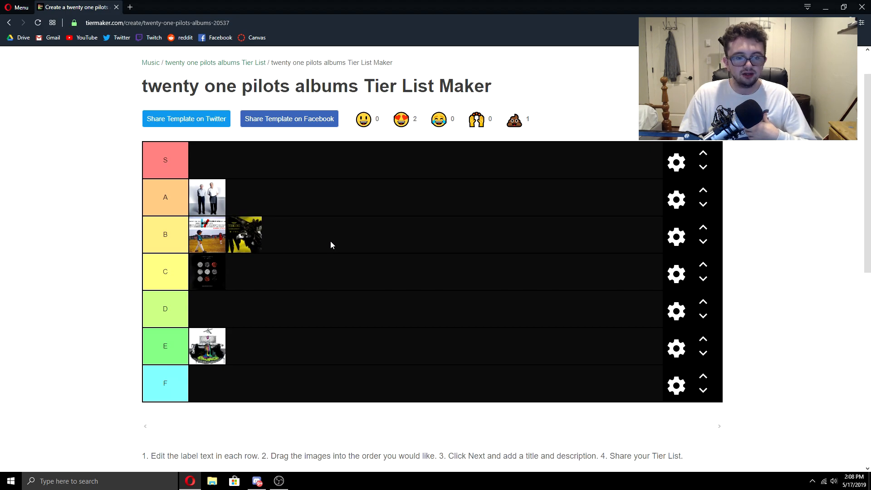
{"action": "mouse_move", "coordinate": [211, 284]}
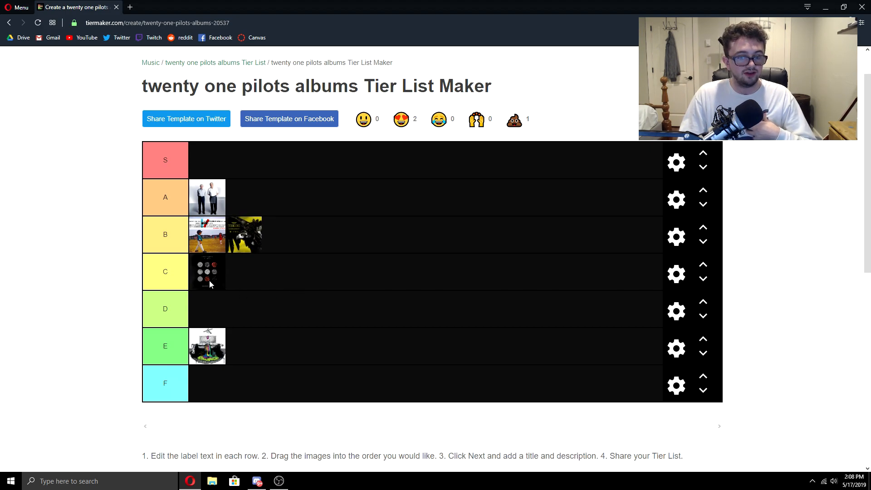
{"action": "mouse_move", "coordinate": [341, 245]}
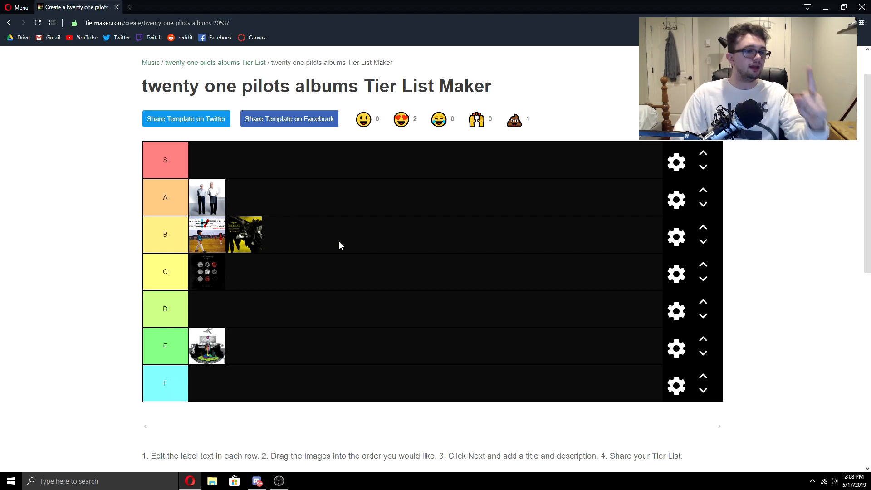
{"action": "left_click_drag", "start_coordinate": [207, 197], "coordinate": [207, 160]}
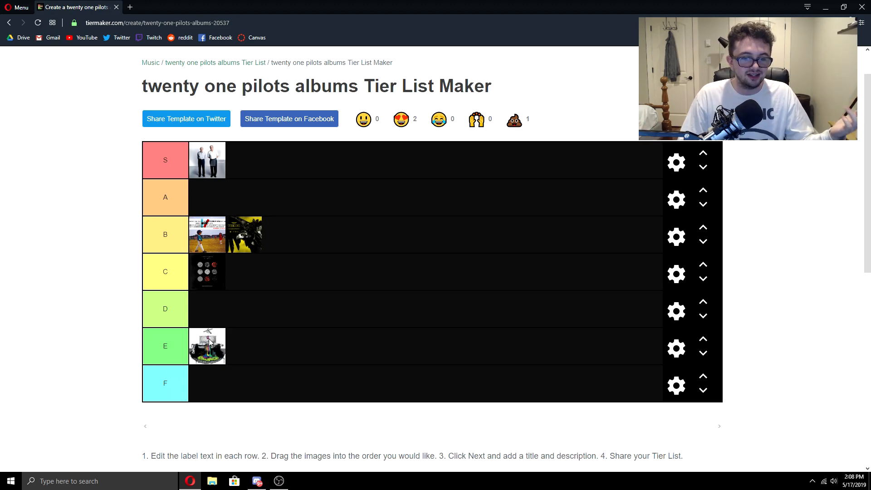
Raise the building-on-grass cover from tier E to tier D
{"action": "left_click_drag", "start_coordinate": [207, 346], "coordinate": [207, 308]}
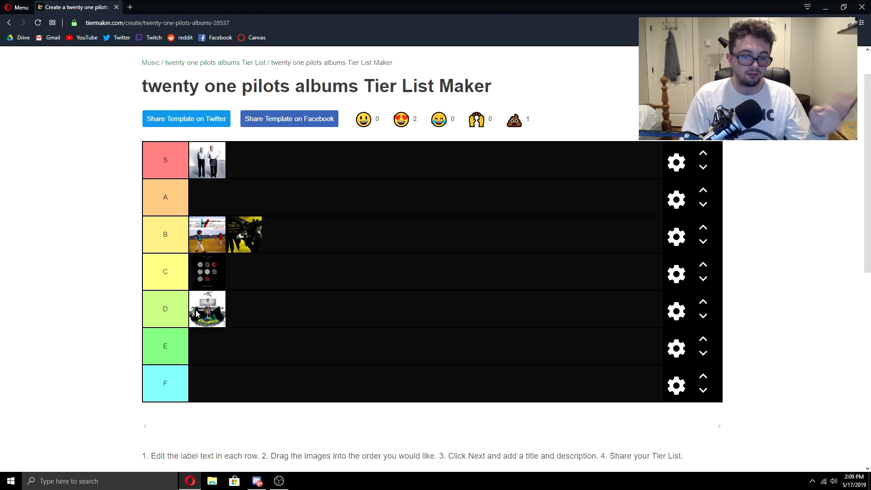
{"action": "mouse_move", "coordinate": [196, 350]}
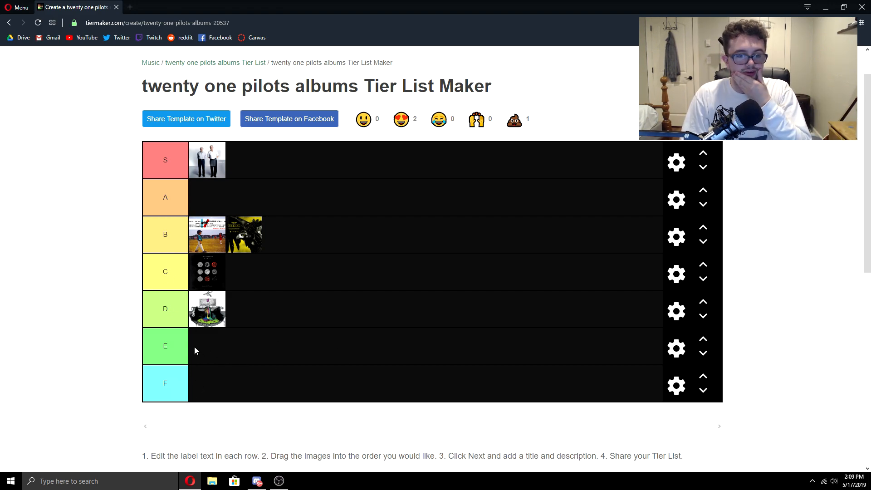